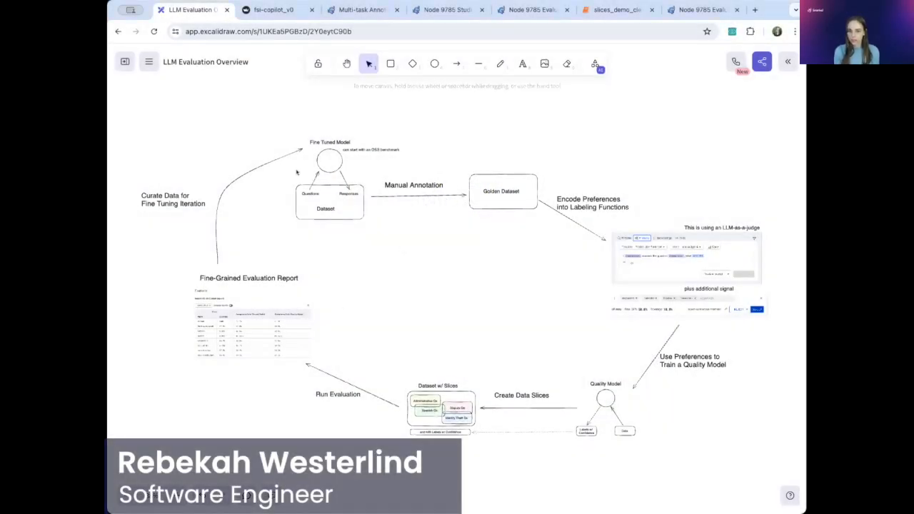
scroll(up, 3)
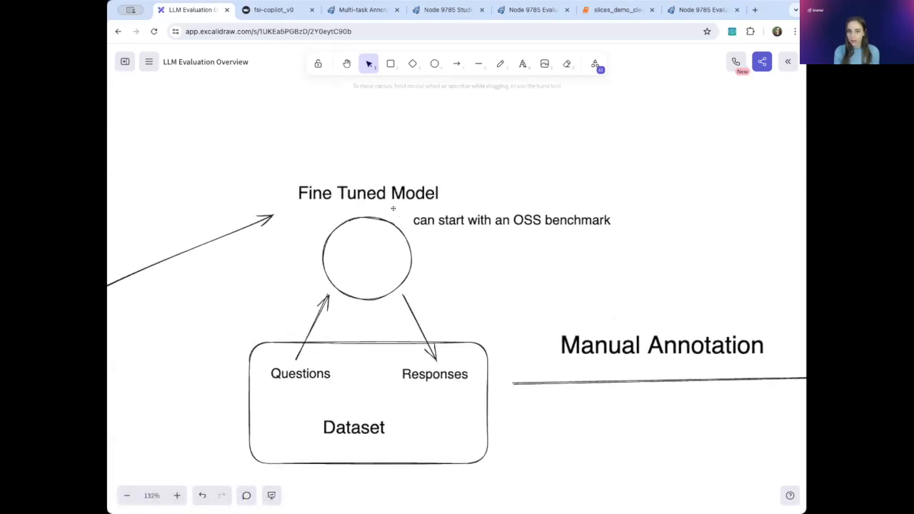
mouse_move(354, 245)
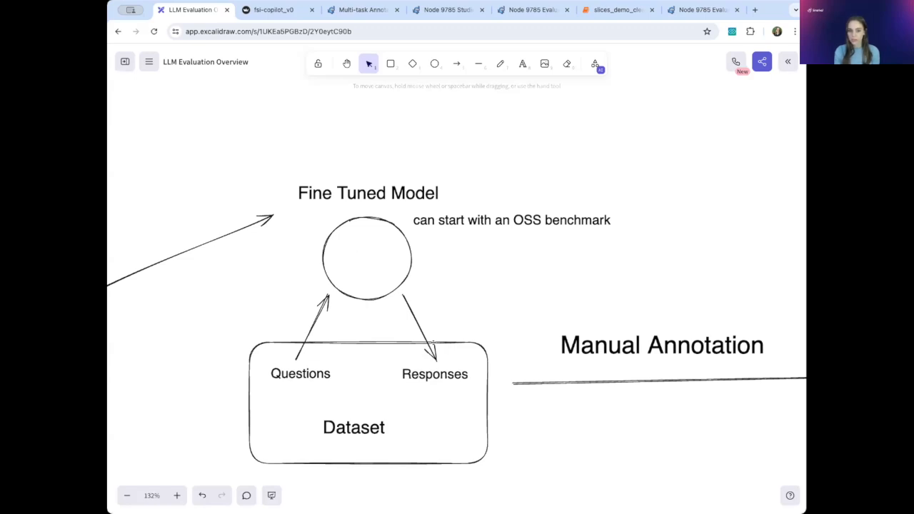
mouse_move(311, 367)
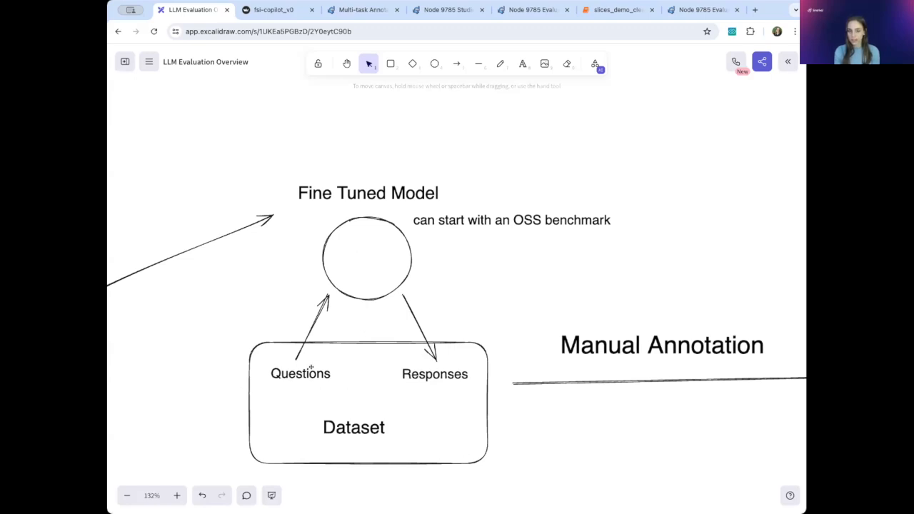
mouse_move(311, 268)
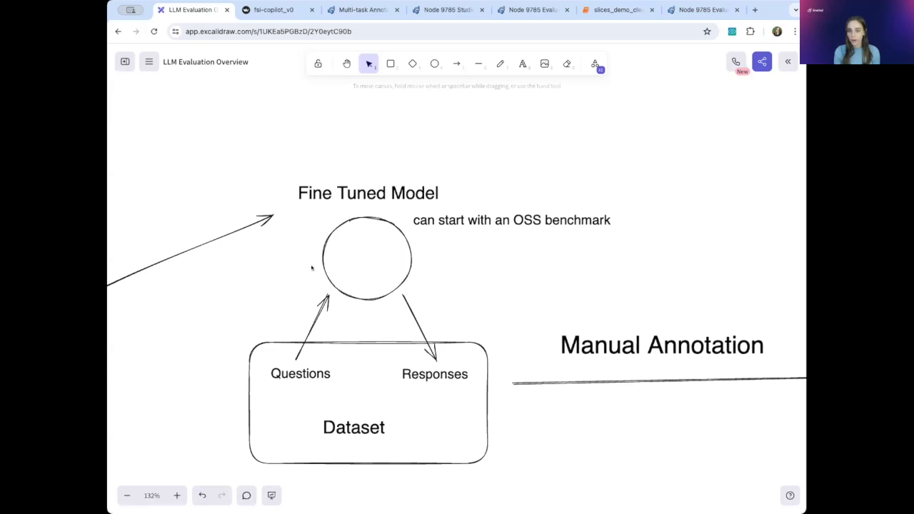
scroll(down, 3)
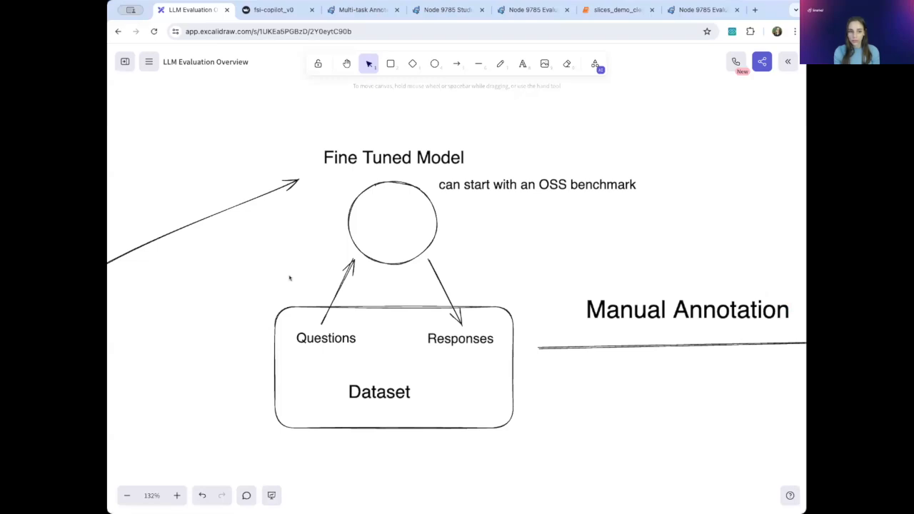
mouse_move(301, 268)
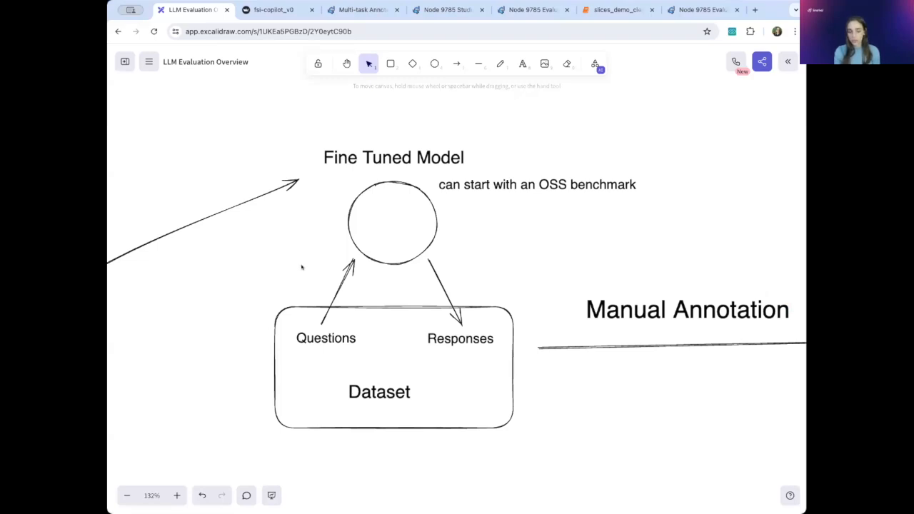
mouse_move(531, 187)
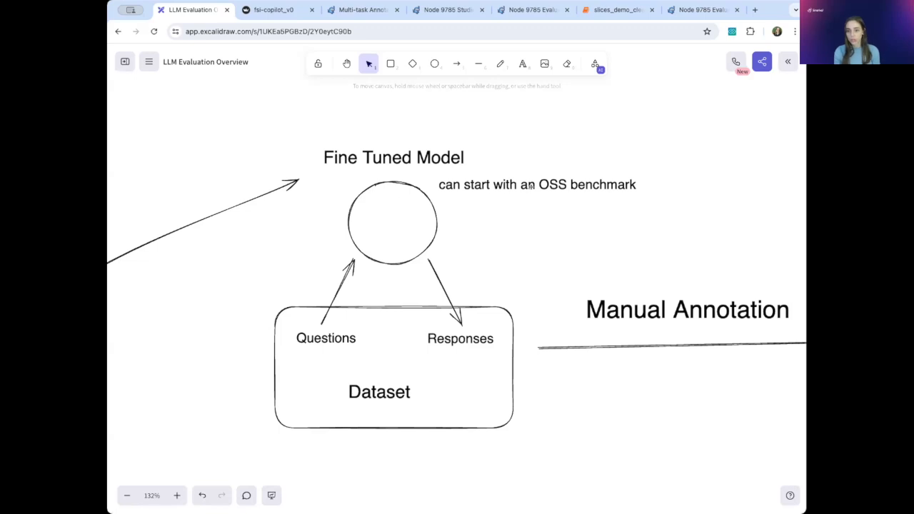
mouse_move(584, 198)
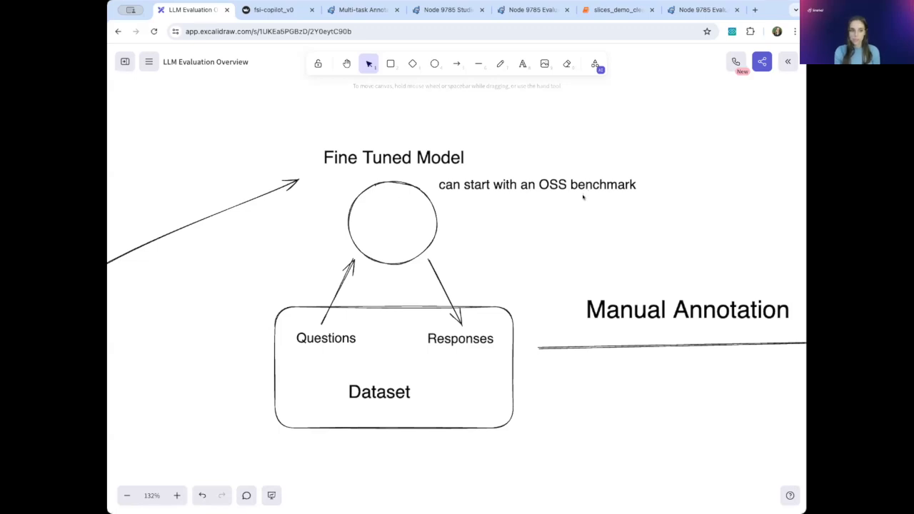
mouse_move(505, 235)
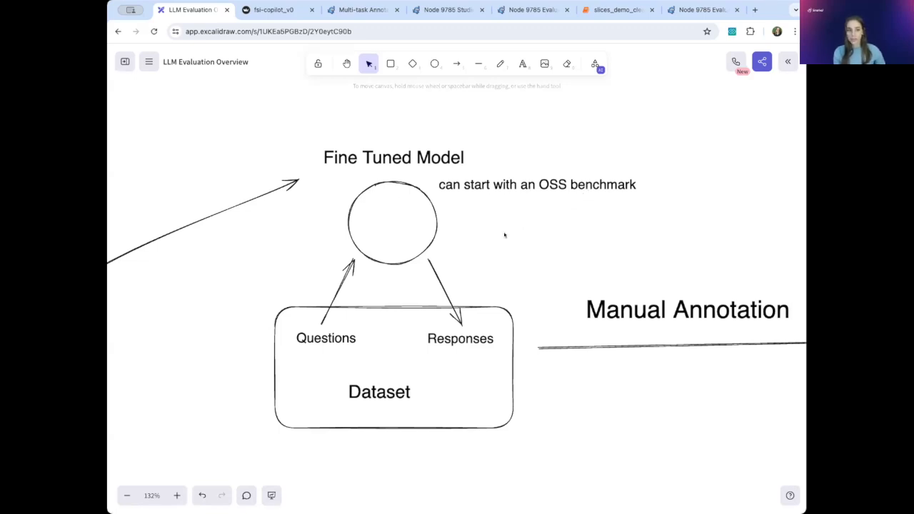
mouse_move(383, 264)
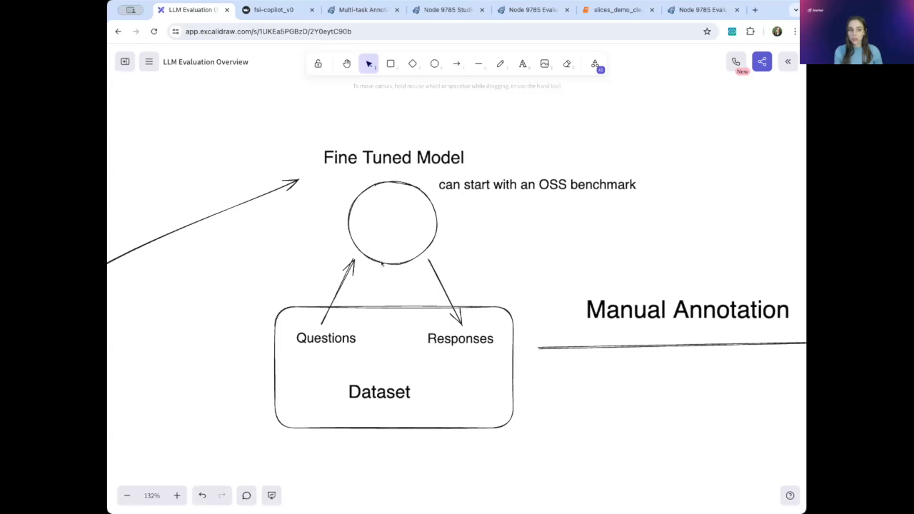
mouse_move(370, 177)
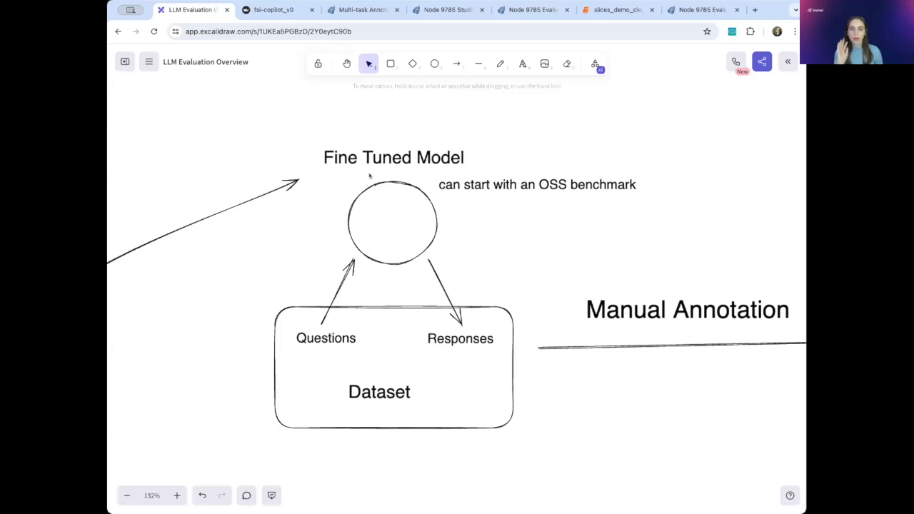
mouse_move(364, 166)
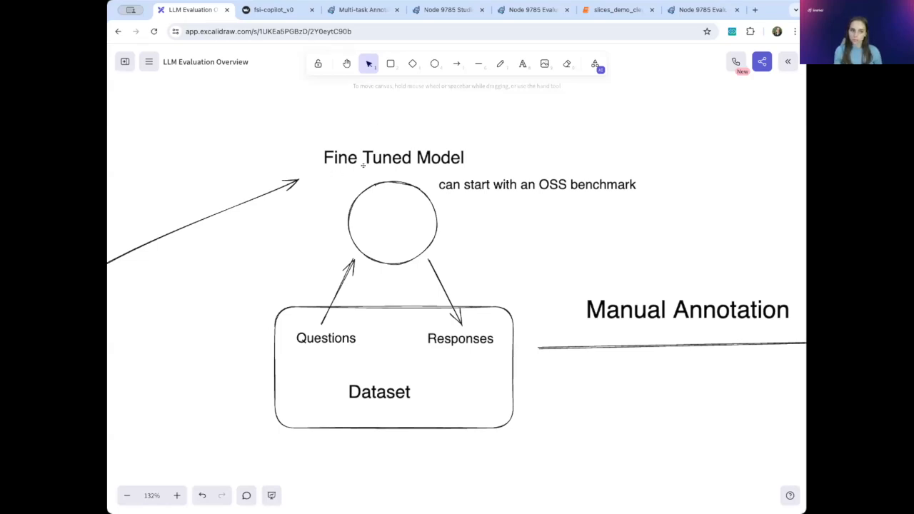
mouse_move(321, 212)
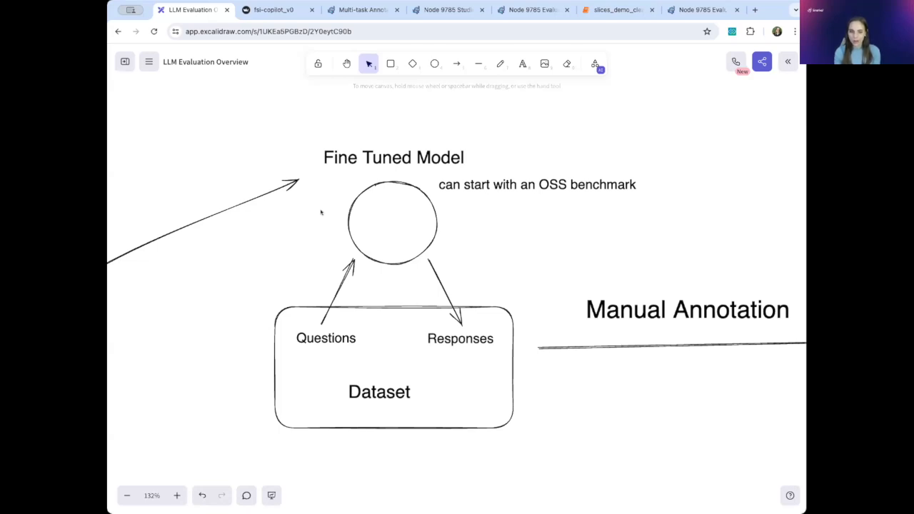
mouse_move(408, 183)
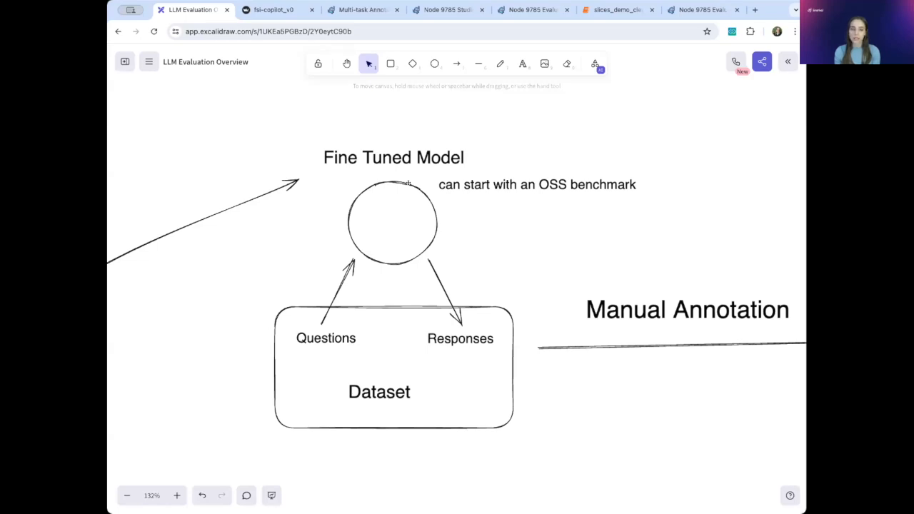
mouse_move(613, 276)
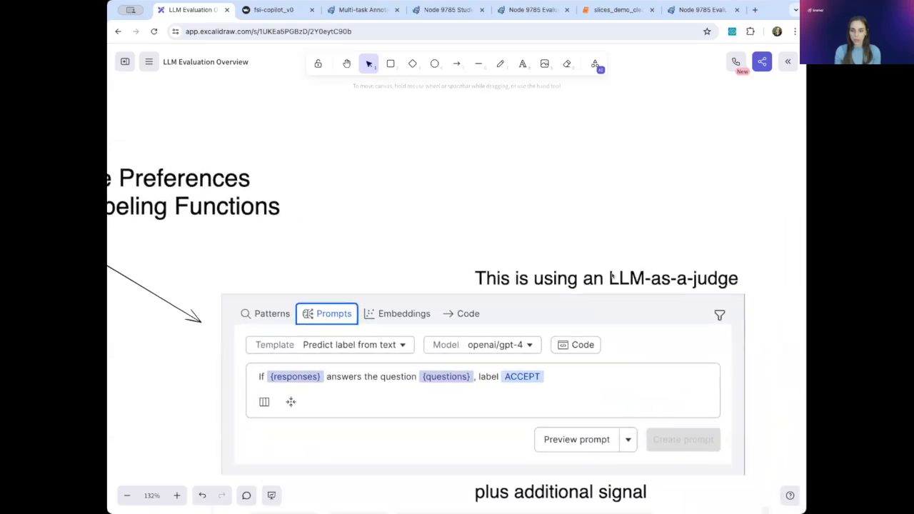
scroll(down, 3)
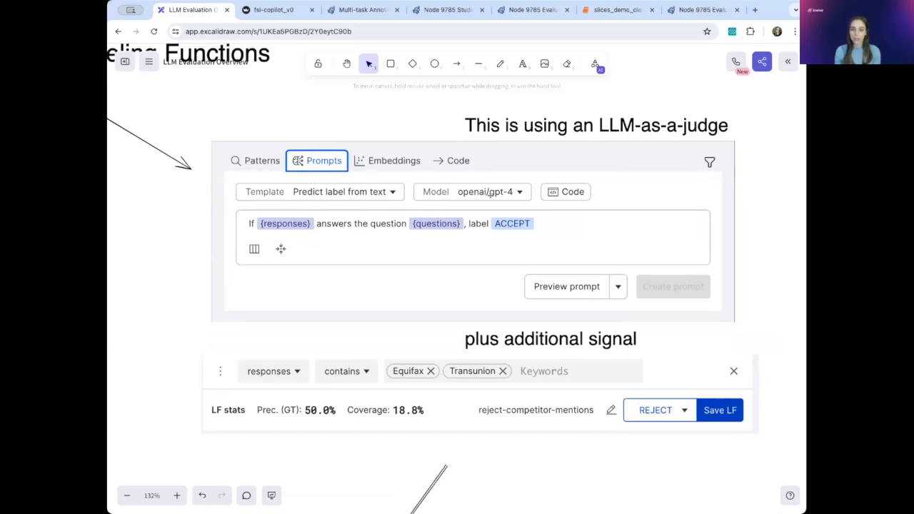
scroll(down, 3)
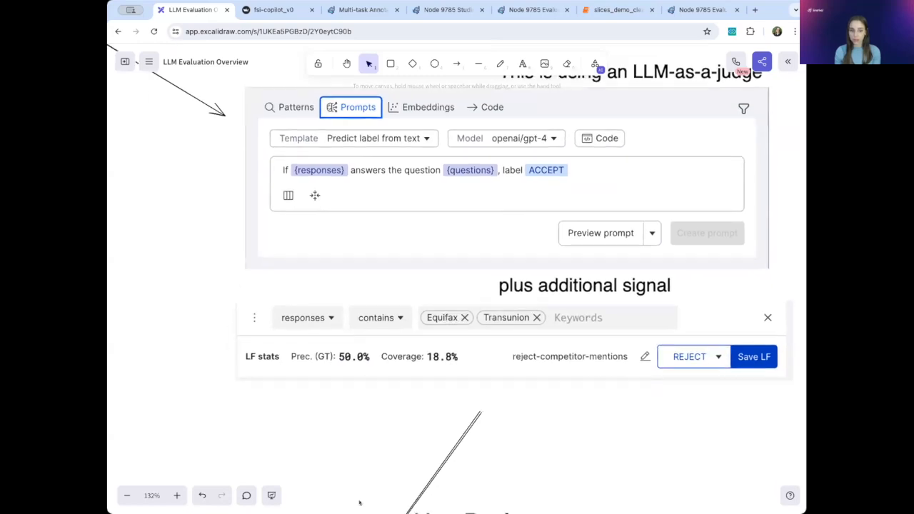
scroll(down, 3)
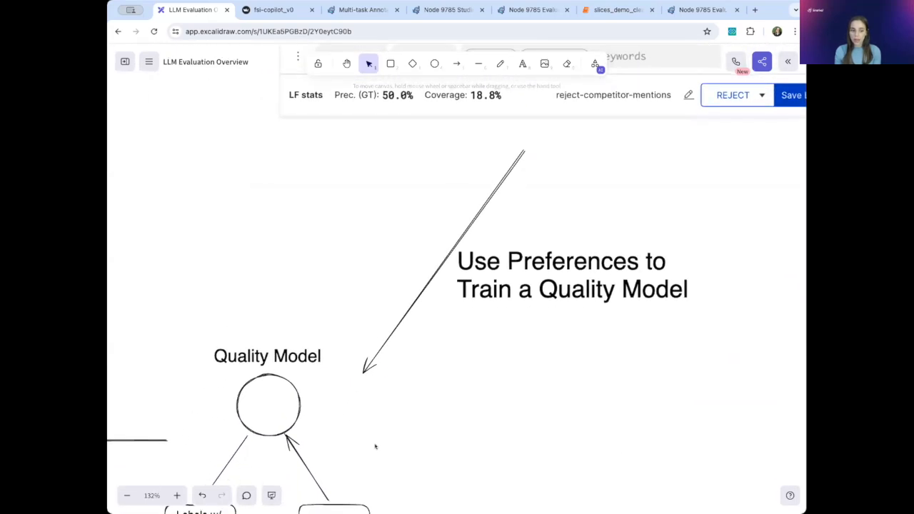
scroll(down, 3)
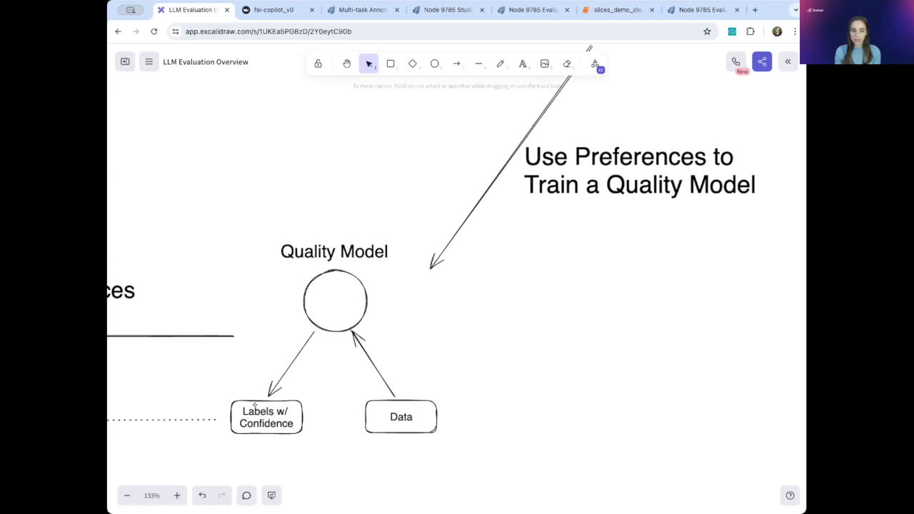
mouse_move(233, 377)
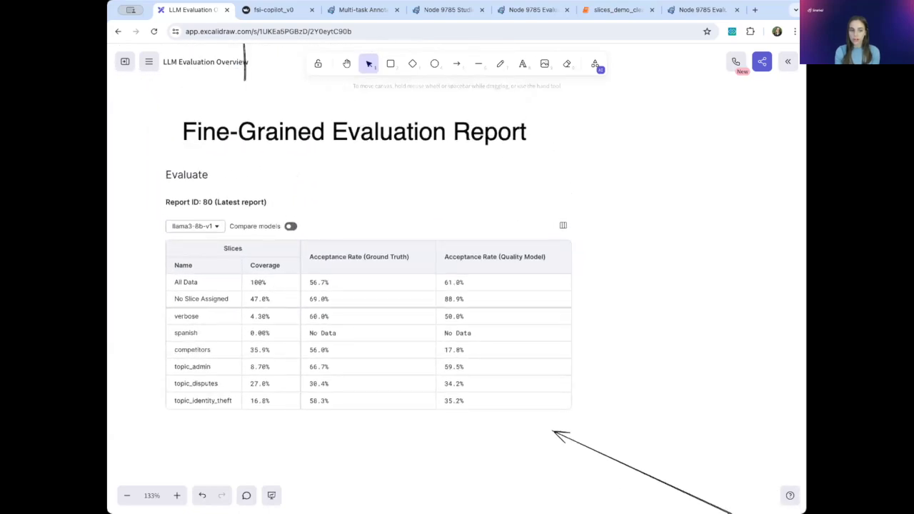
mouse_move(247, 333)
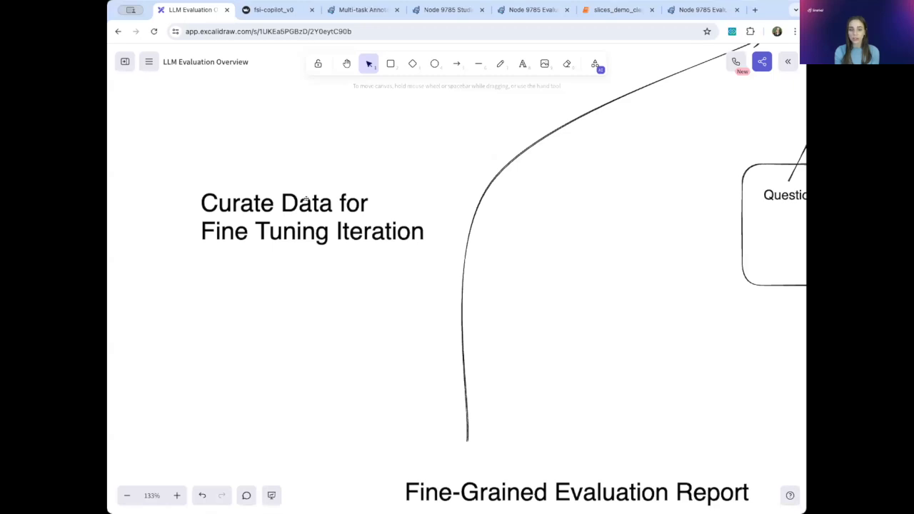
mouse_move(472, 194)
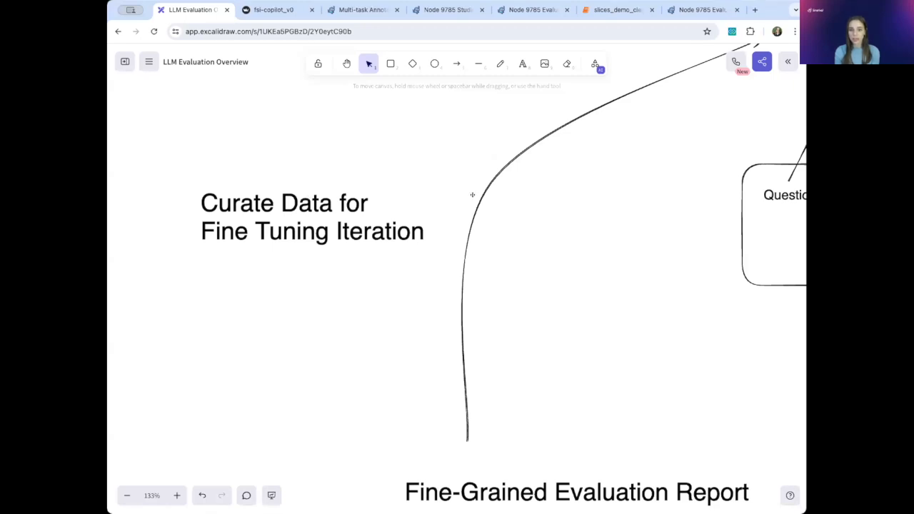